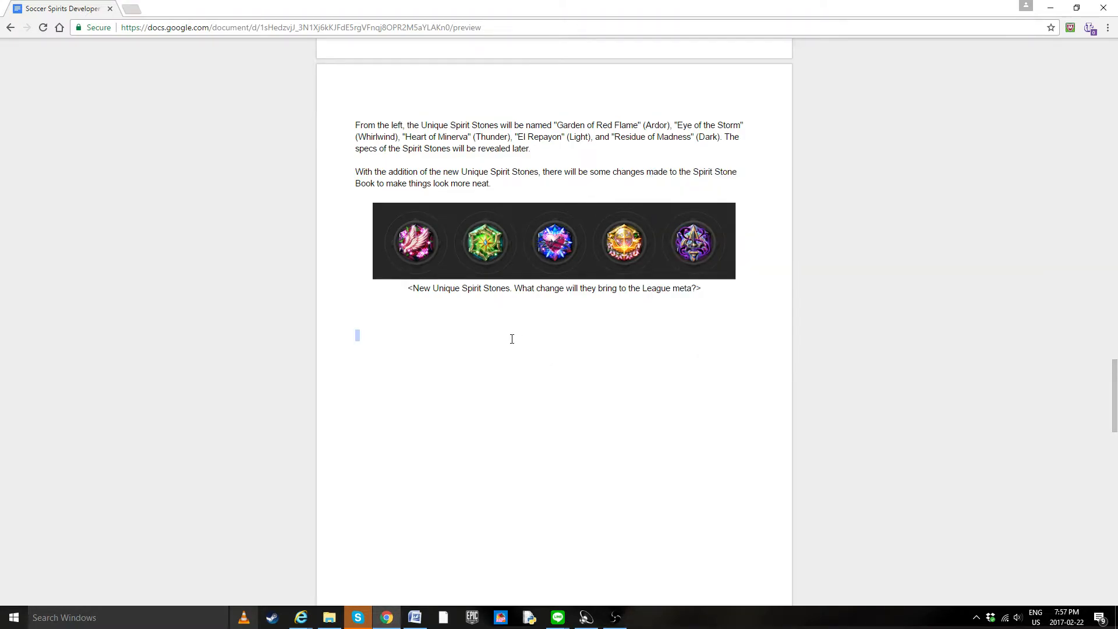
mouse_move(521, 328)
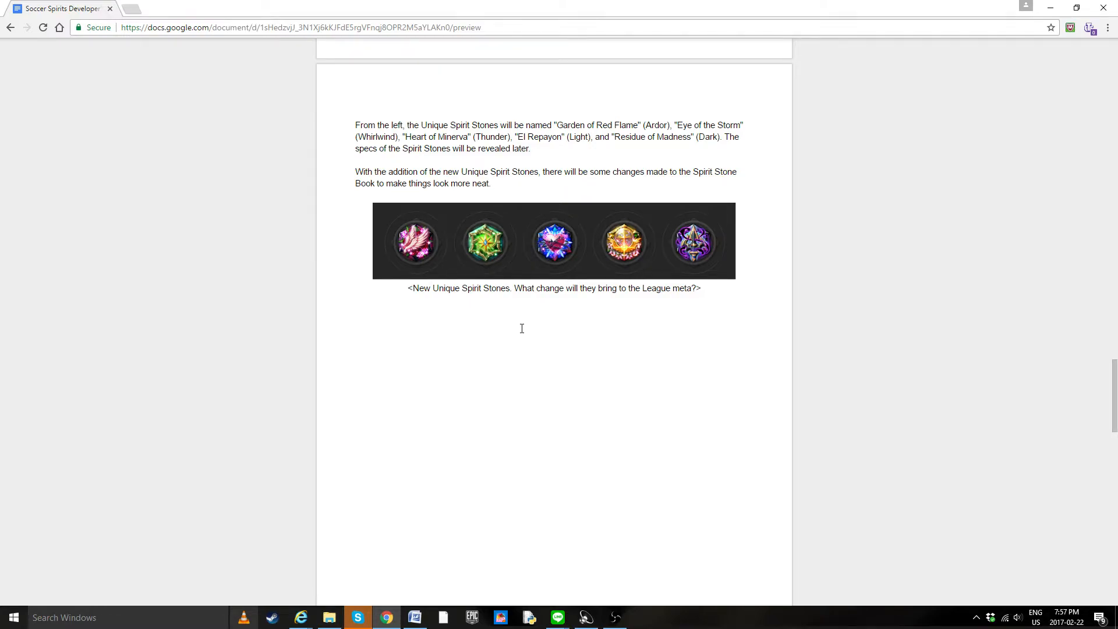
mouse_move(579, 326)
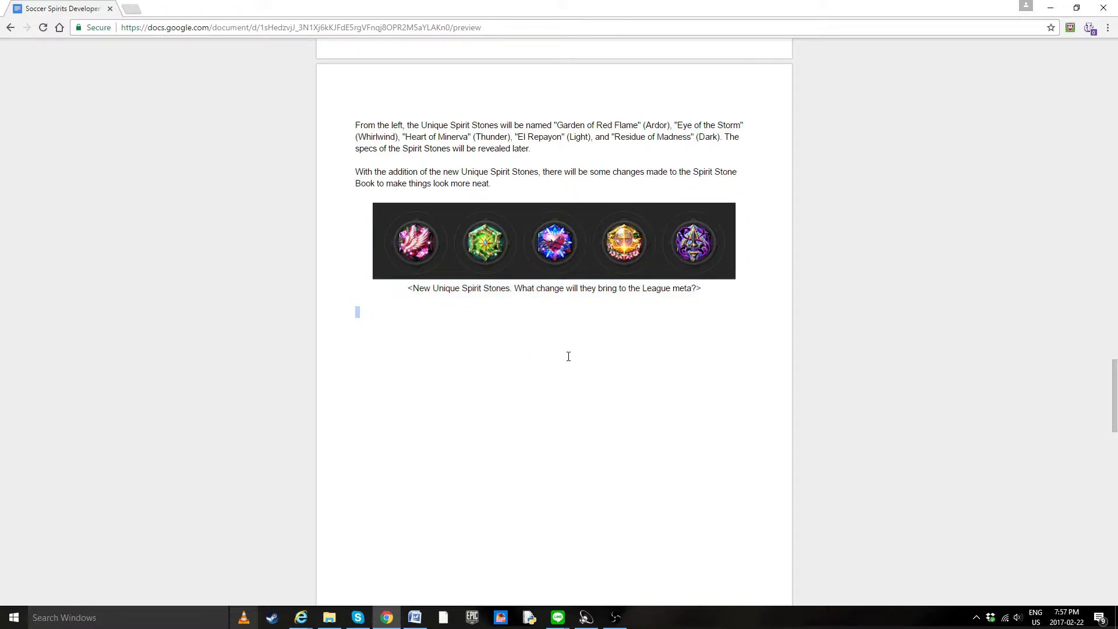
mouse_move(555, 560)
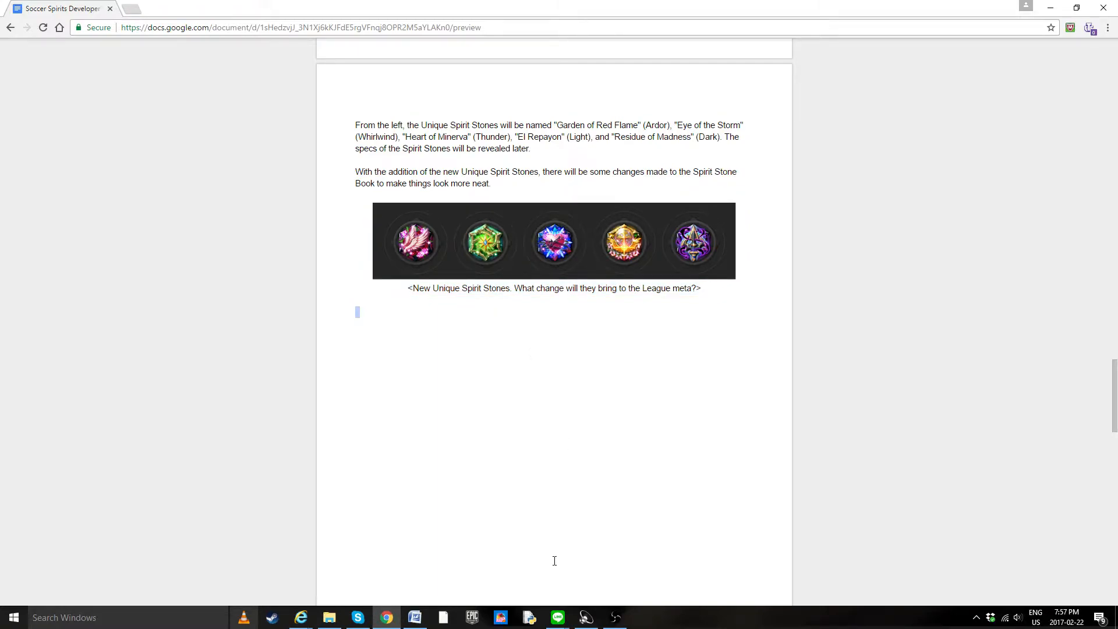
- View the received screenshot of the five Unique Spirit Stones in LINE's image viewer
click(556, 617)
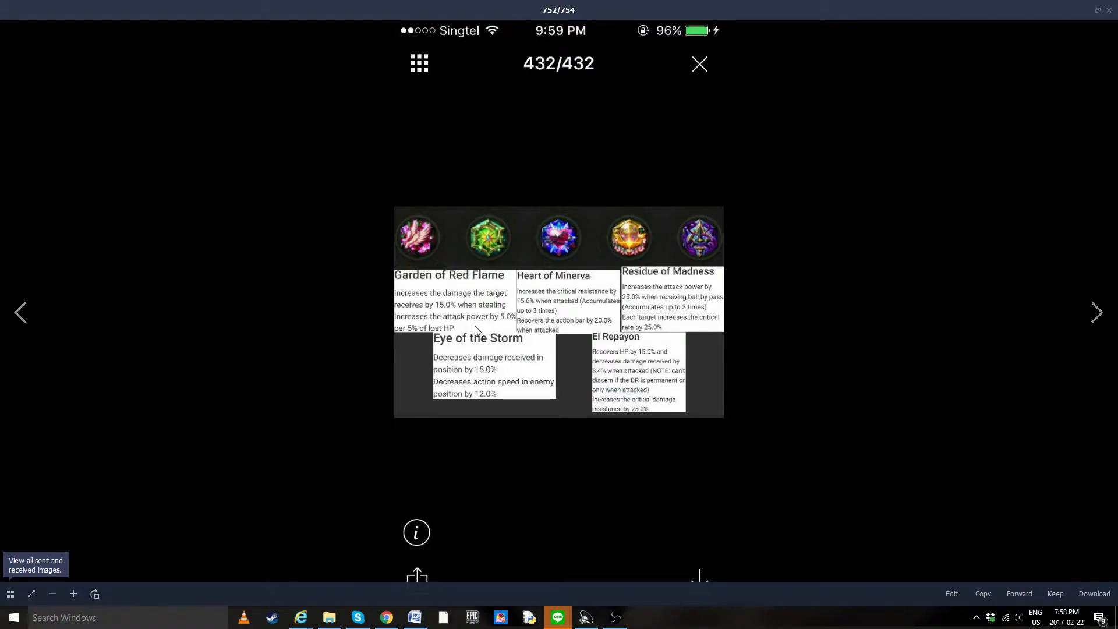
mouse_move(440, 329)
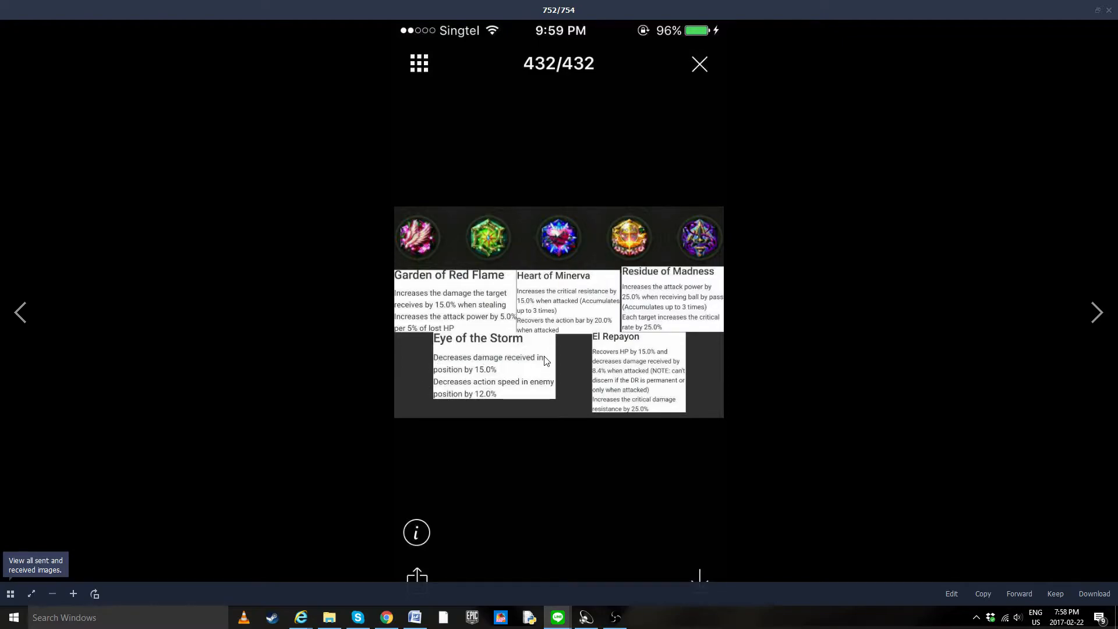
mouse_move(499, 376)
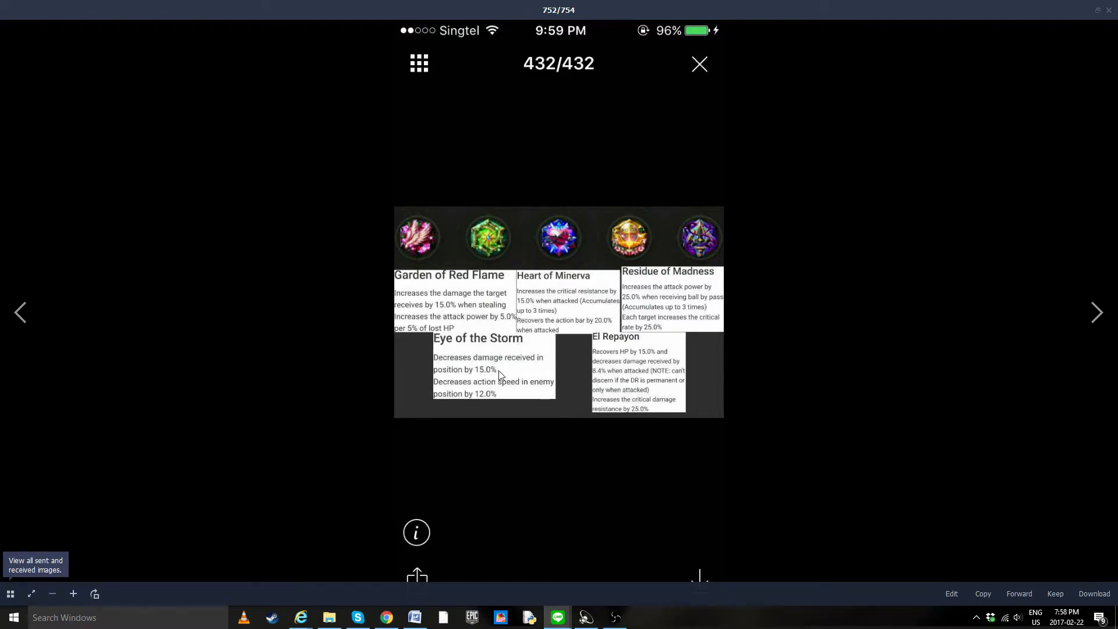
mouse_move(518, 401)
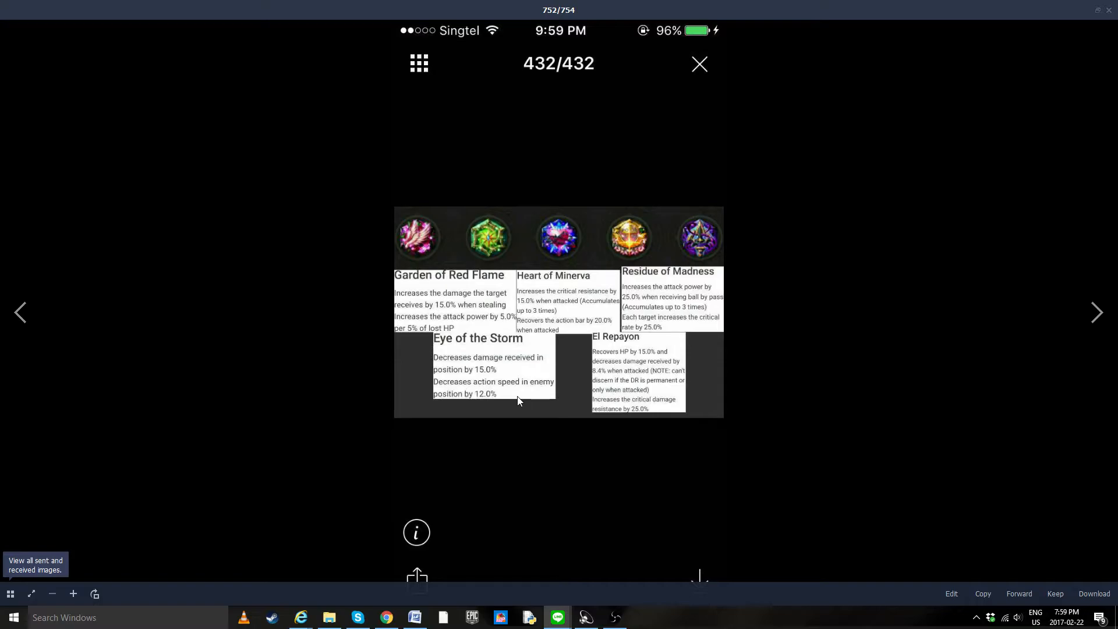
mouse_move(500, 392)
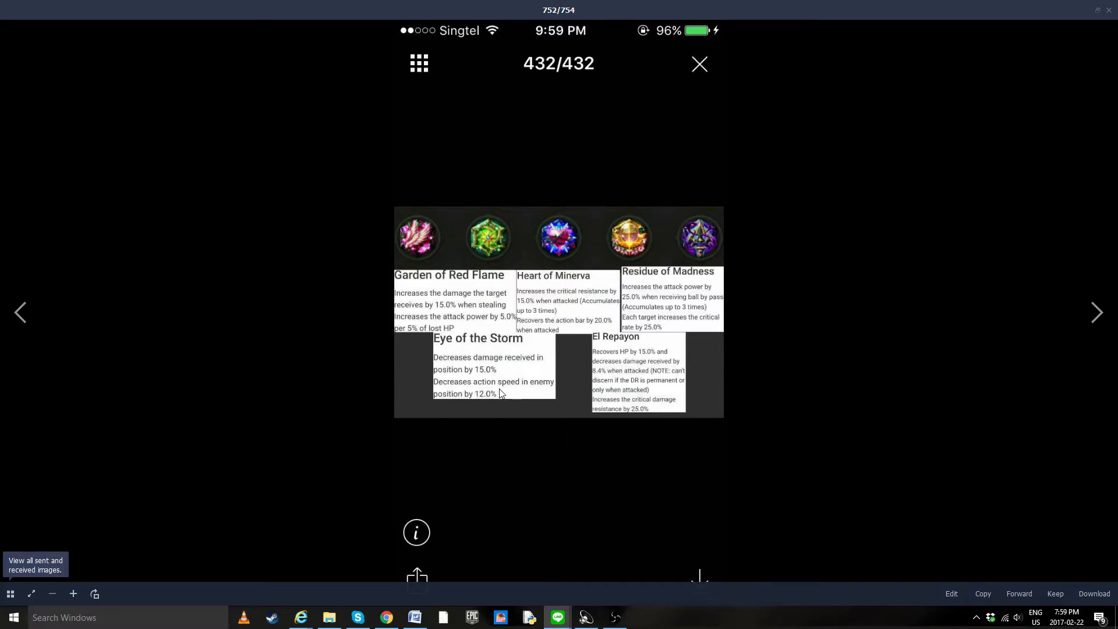
mouse_move(589, 283)
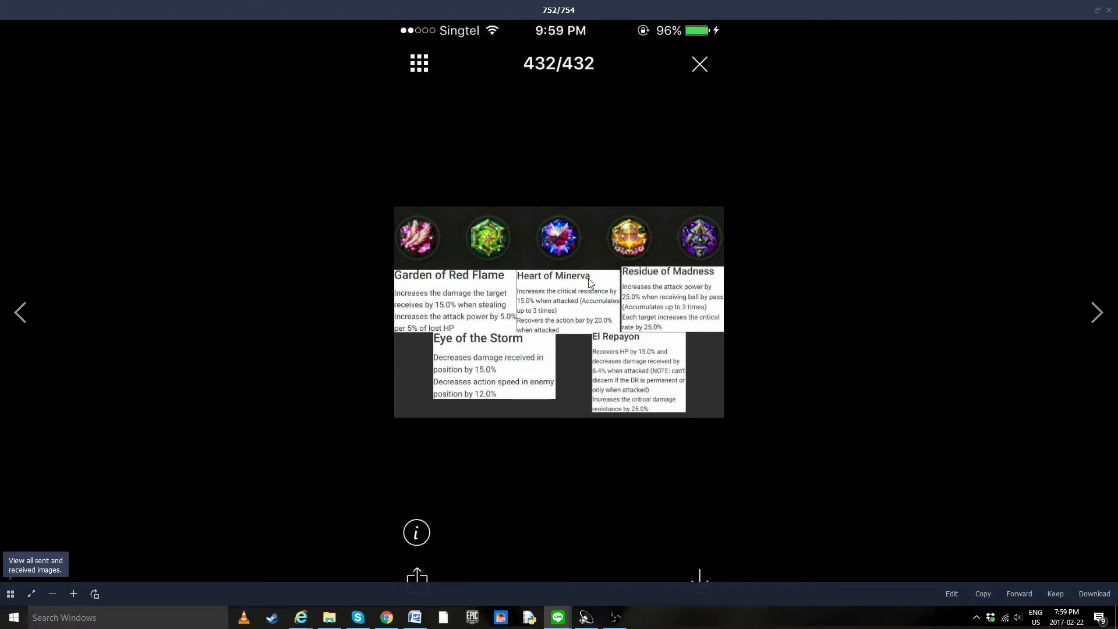
mouse_move(571, 310)
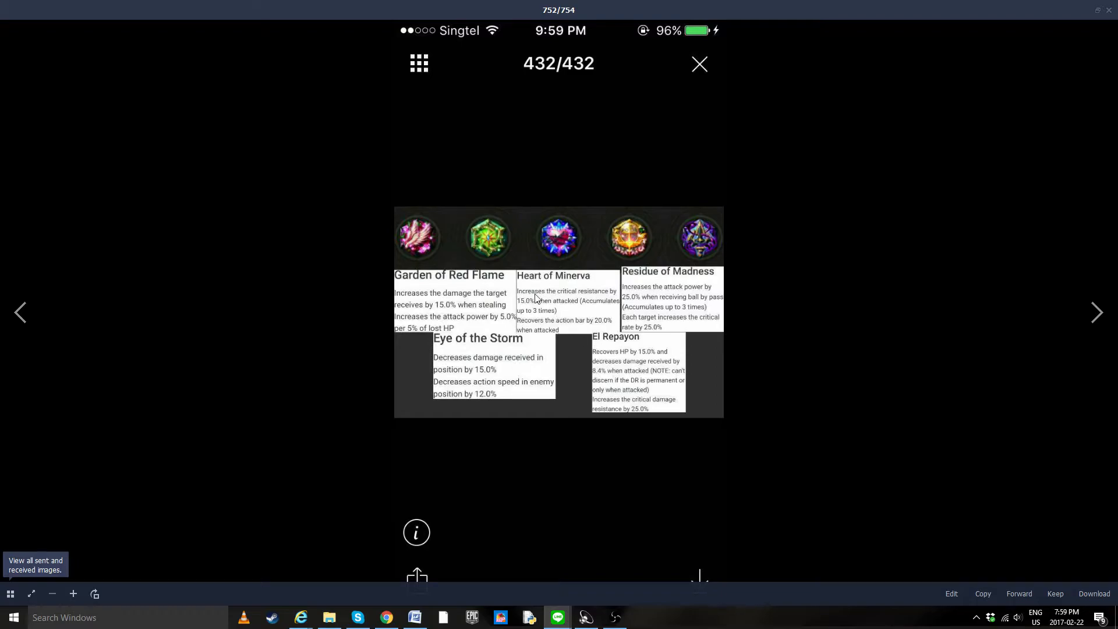
mouse_move(575, 330)
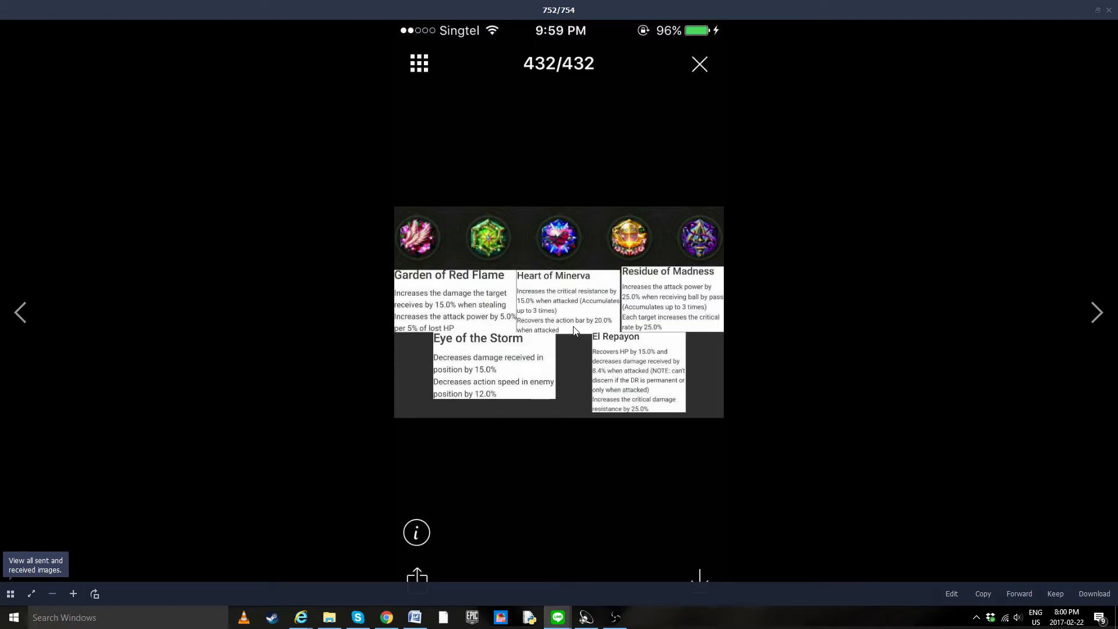
mouse_move(552, 319)
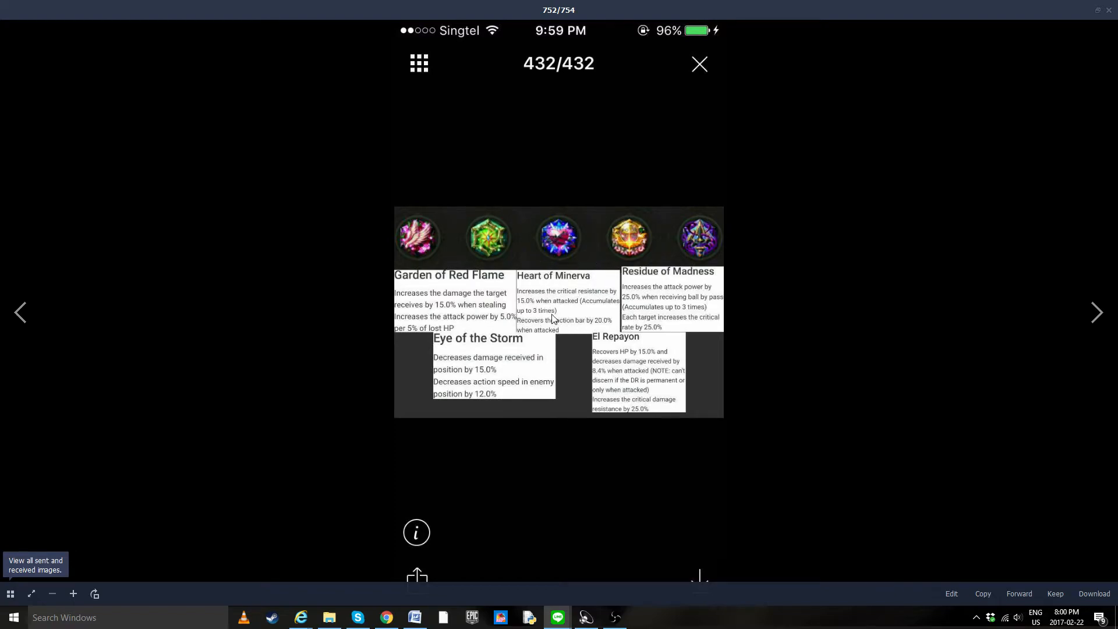
mouse_move(638, 344)
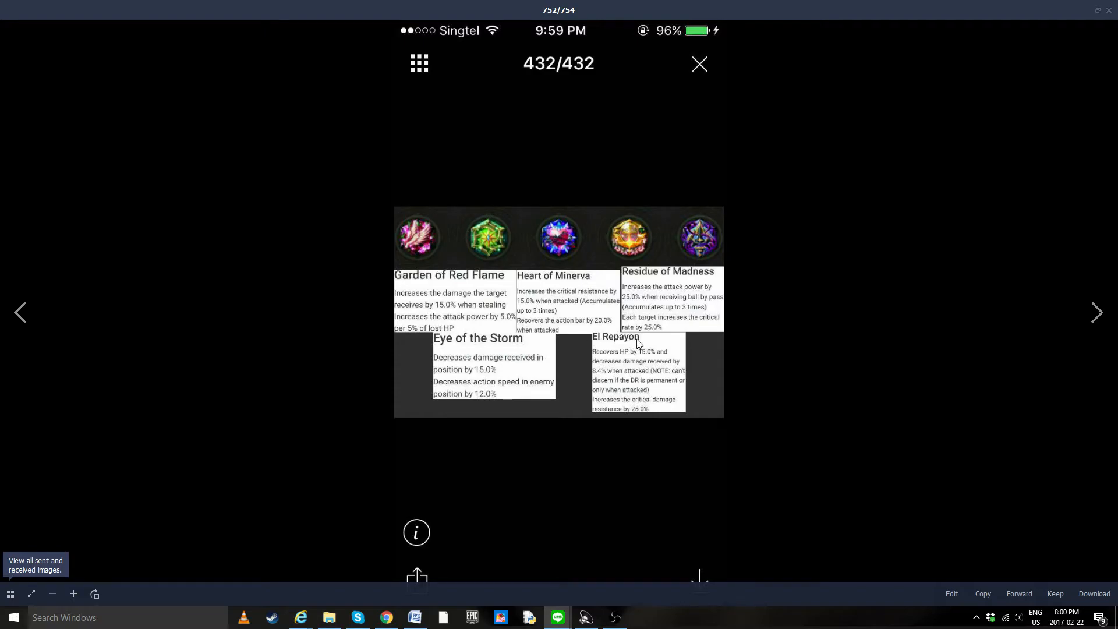
mouse_move(611, 358)
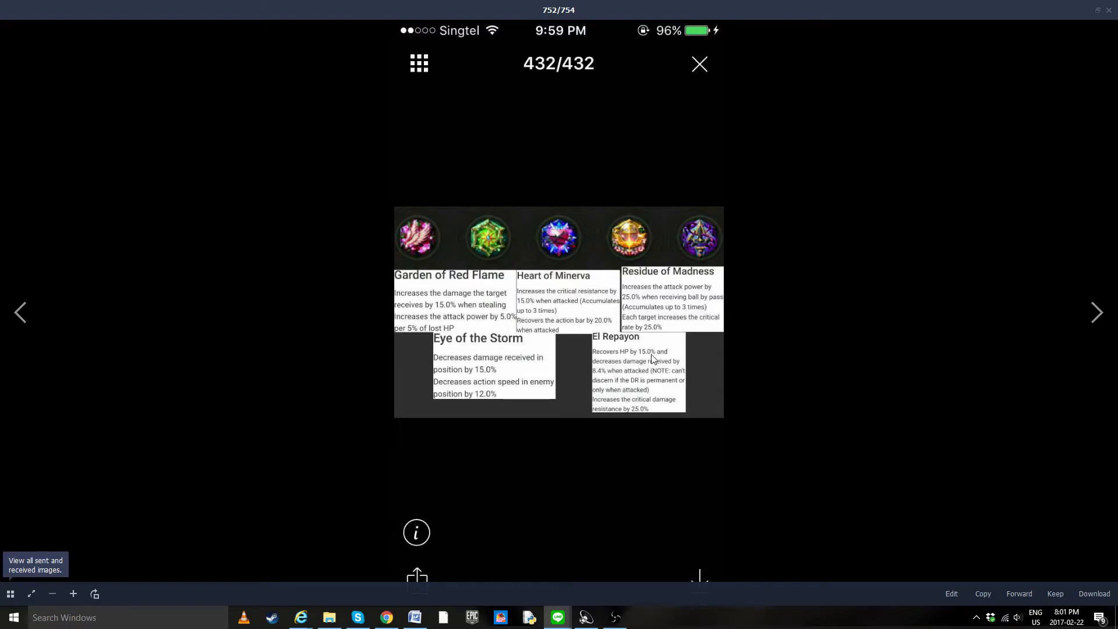
mouse_move(657, 409)
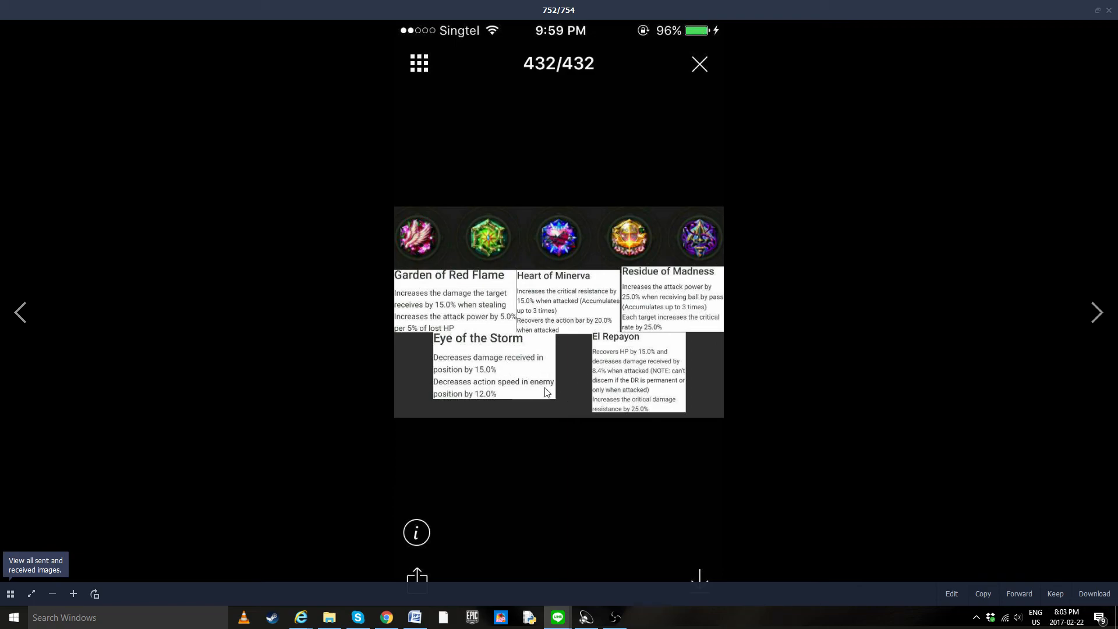
mouse_move(484, 383)
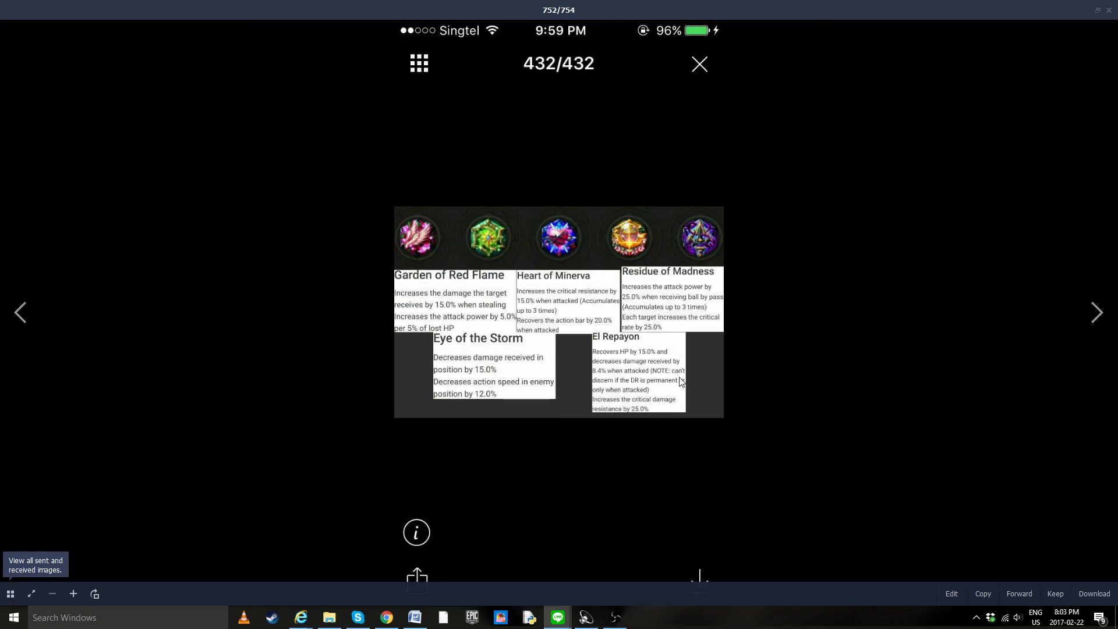
mouse_move(642, 363)
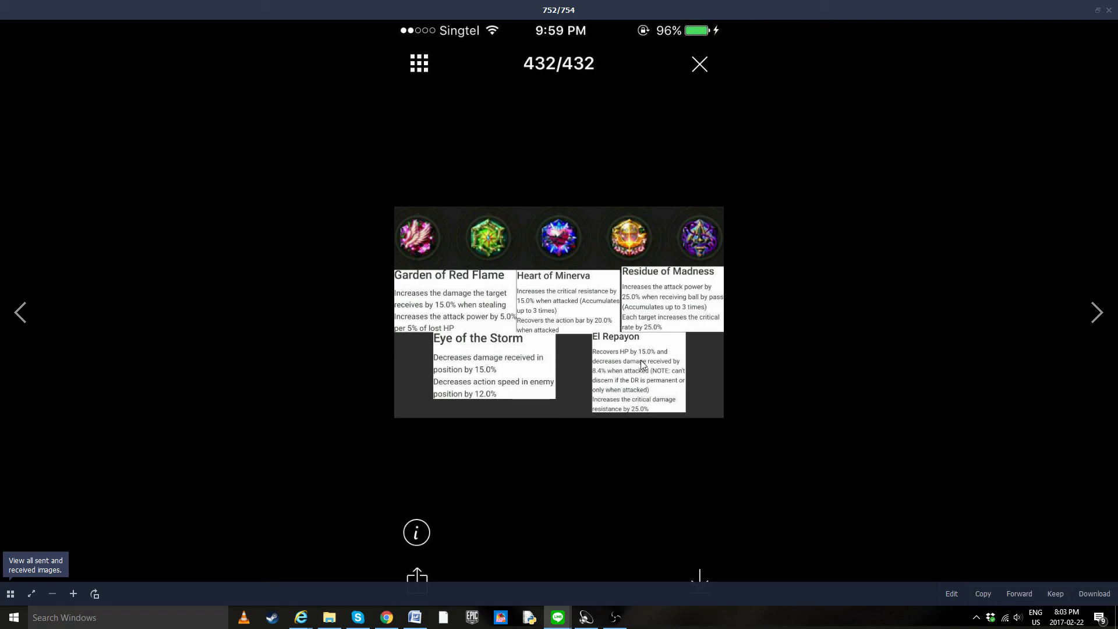
mouse_move(470, 404)
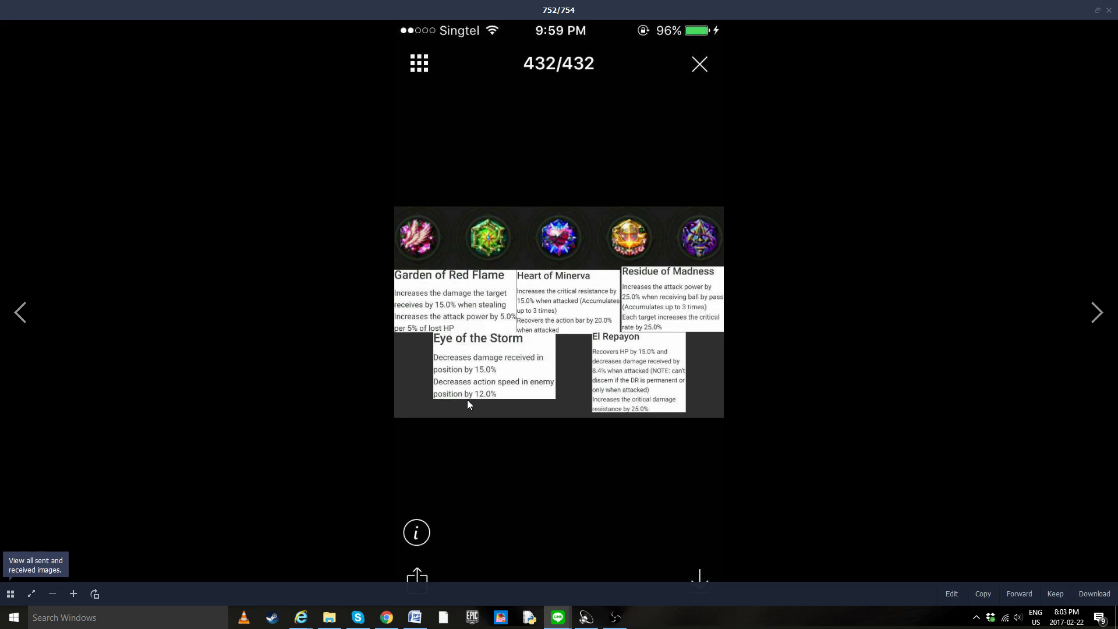